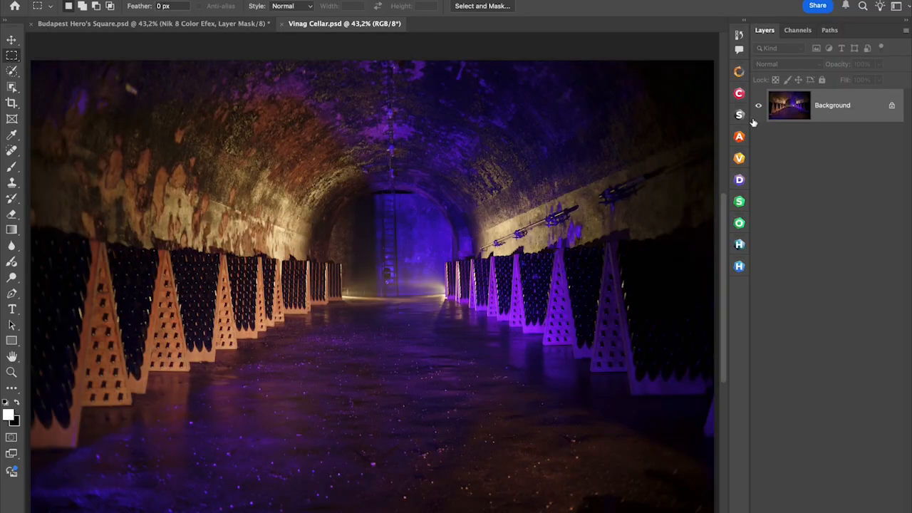
# Send the wine cellar photo from Photoshop into Nik 8 Silver Efex
pyautogui.click(738, 114)
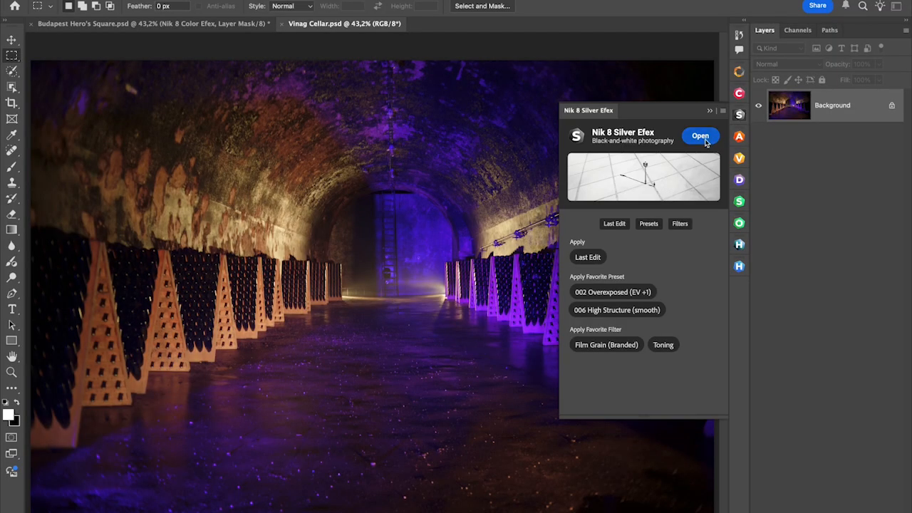
pyautogui.click(701, 137)
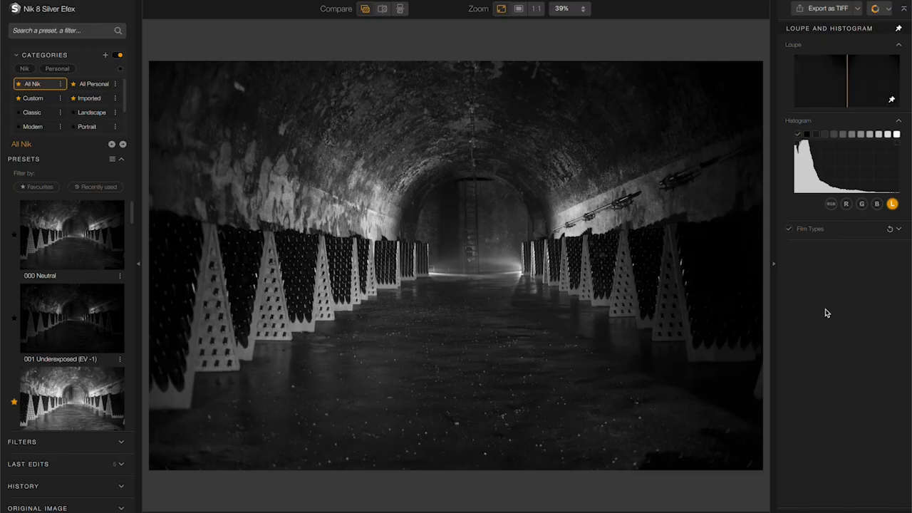
# Apply the 000 Neutral preset as the black-and-white starting point
pyautogui.click(71, 318)
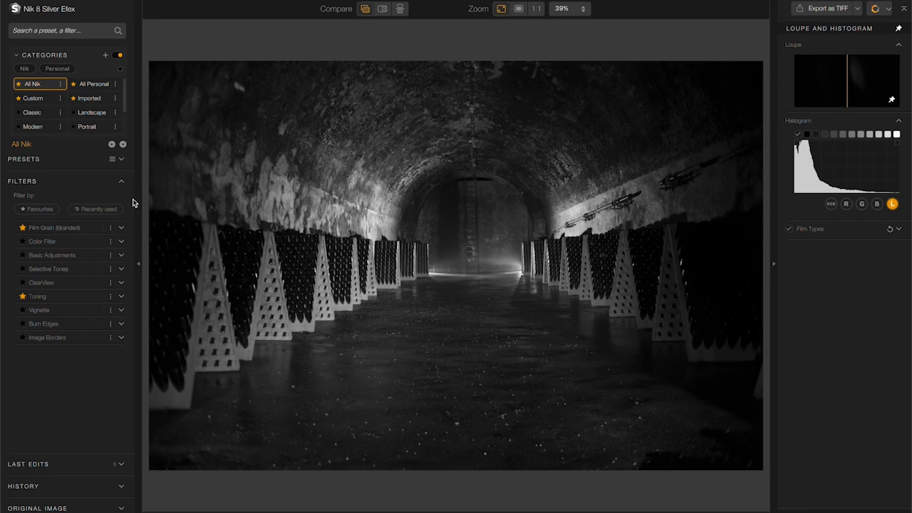
pyautogui.click(119, 159)
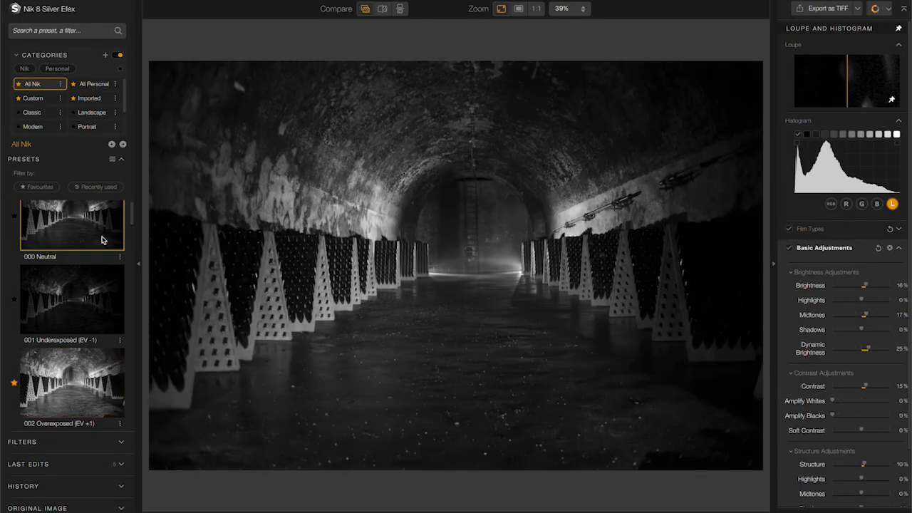
pyautogui.click(71, 228)
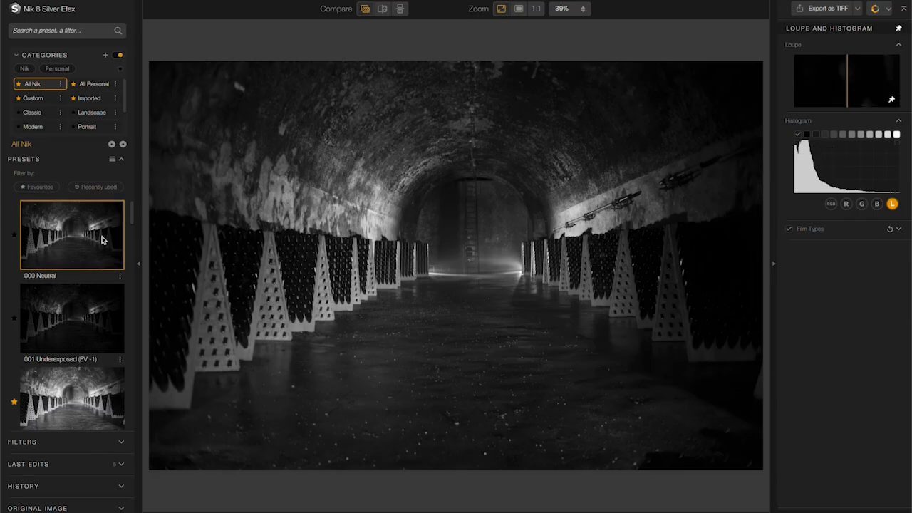
pyautogui.moveTo(872, 263)
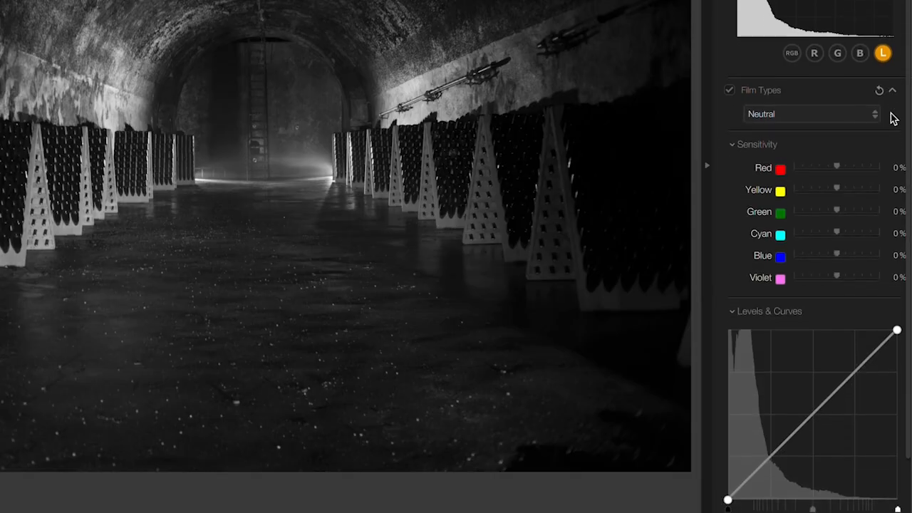
# Set the film type to Kodak ISO 32 Panatomic X
pyautogui.click(813, 114)
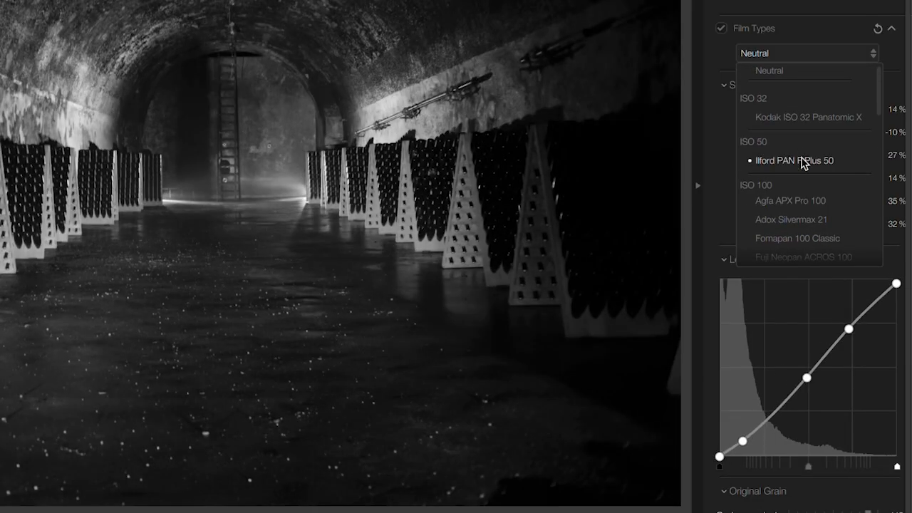
pyautogui.click(807, 117)
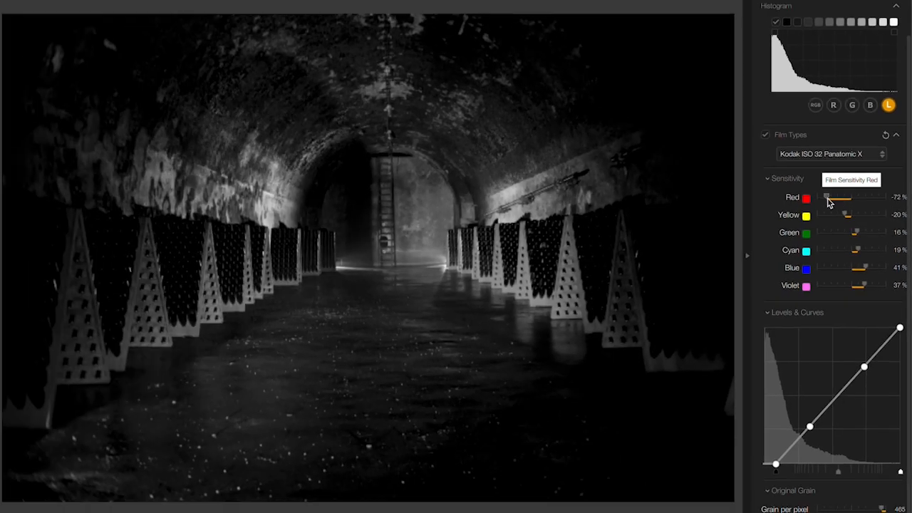
# Lower red film sensitivity to about 3% and raise yellow to about 32%
pyautogui.moveTo(827, 197); pyautogui.dragTo(848, 197)
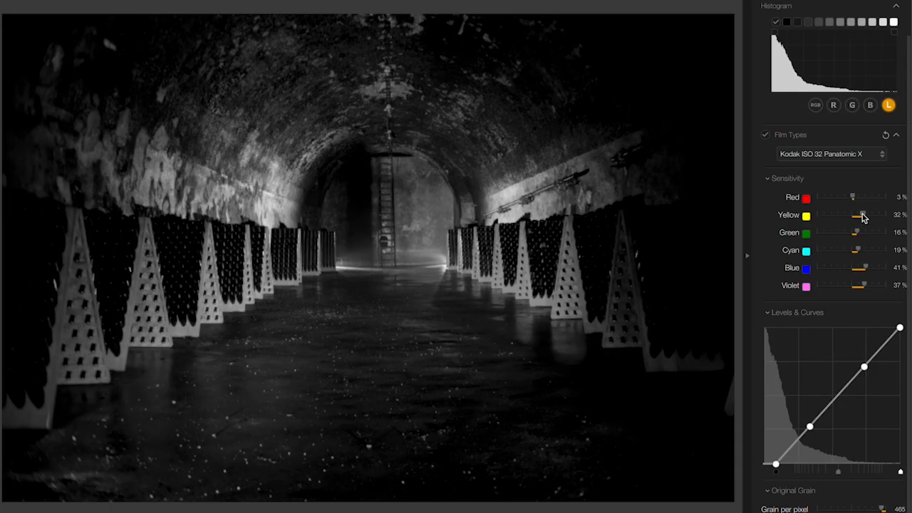
pyautogui.moveTo(876, 214); pyautogui.dragTo(824, 214)
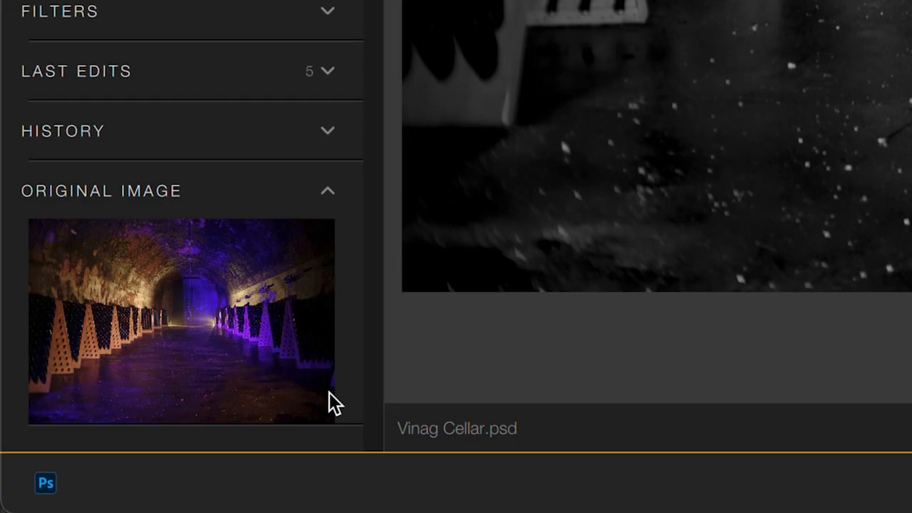
pyautogui.moveTo(310, 316)
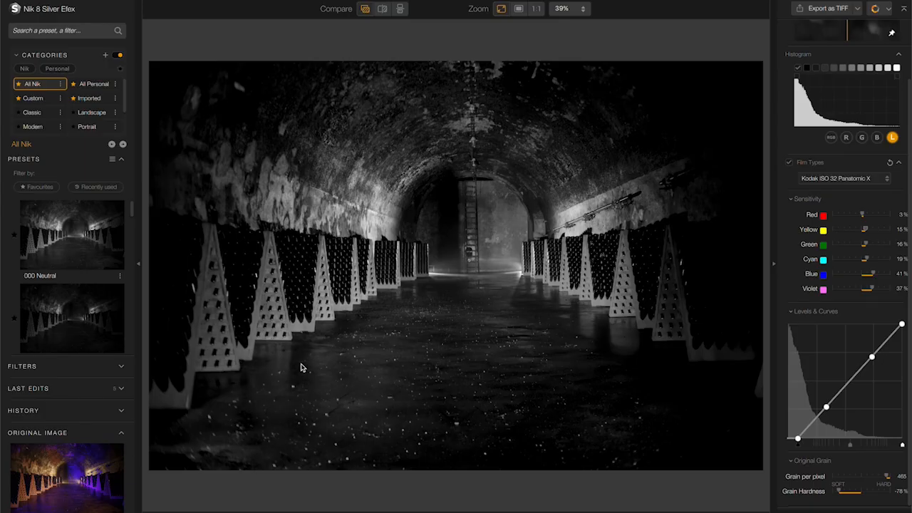
# Raise the blue film sensitivity to about 79%
pyautogui.moveTo(868, 274); pyautogui.dragTo(875, 273)
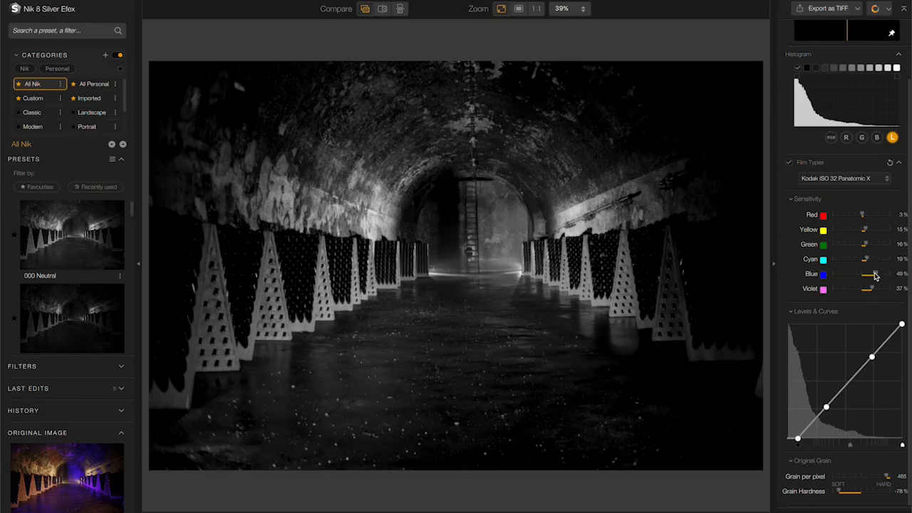
pyautogui.moveTo(875, 274); pyautogui.dragTo(887, 273)
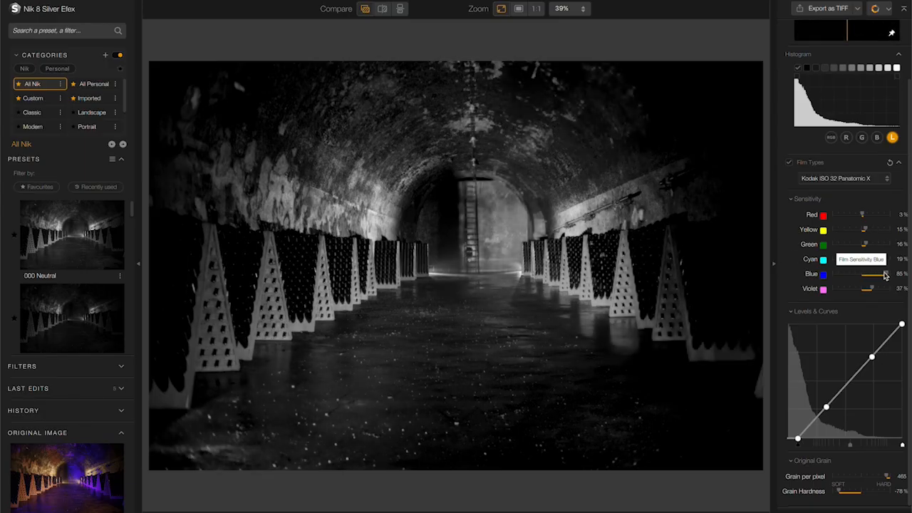
pyautogui.moveTo(887, 274); pyautogui.dragTo(881, 273)
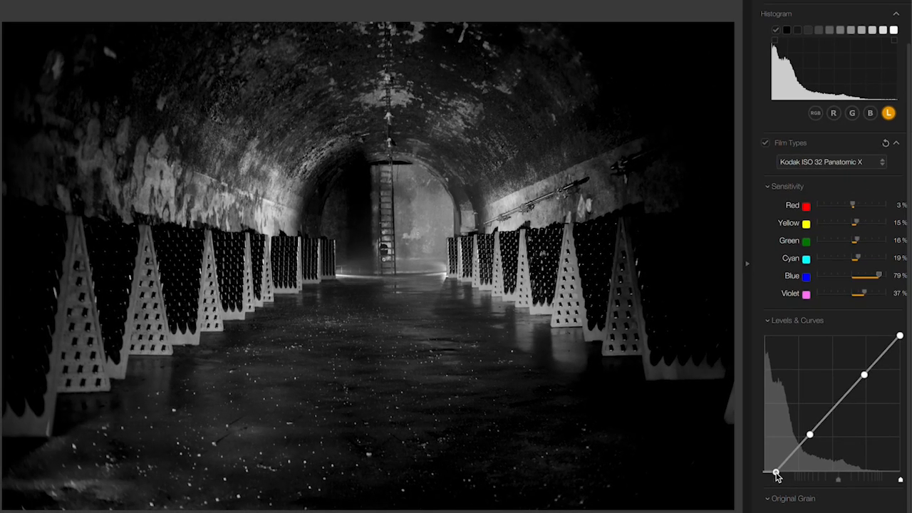
# Adjust the curve's shadow point and drop yellow and red sensitivity to about −12% and −37%
pyautogui.moveTo(777, 474); pyautogui.dragTo(763, 470)
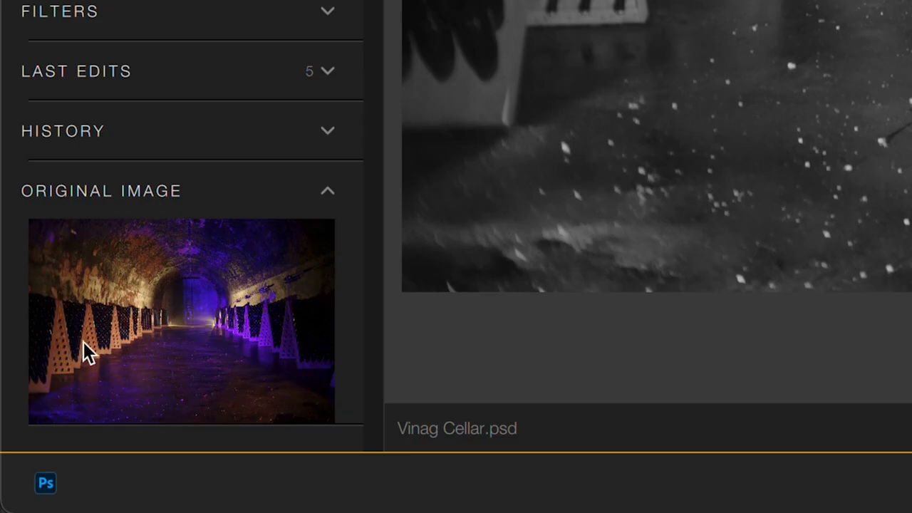
pyautogui.moveTo(146, 342)
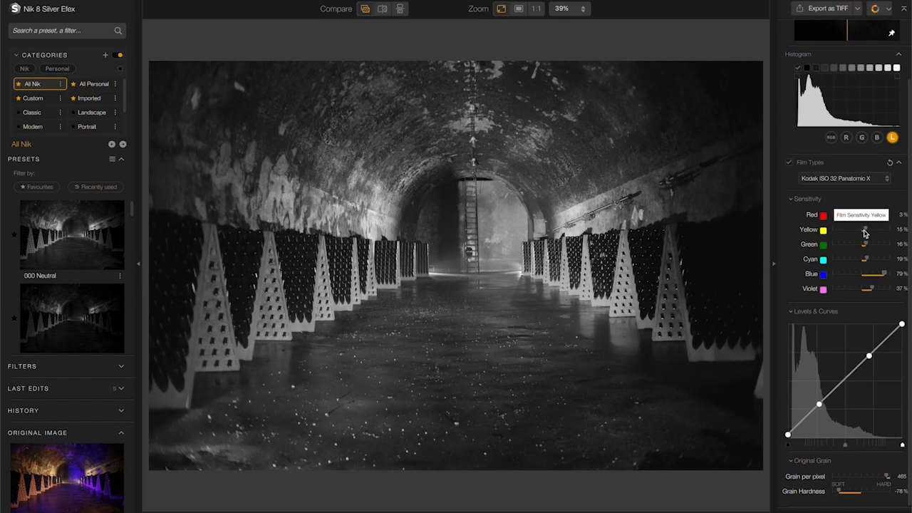
pyautogui.moveTo(869, 228); pyautogui.dragTo(855, 228)
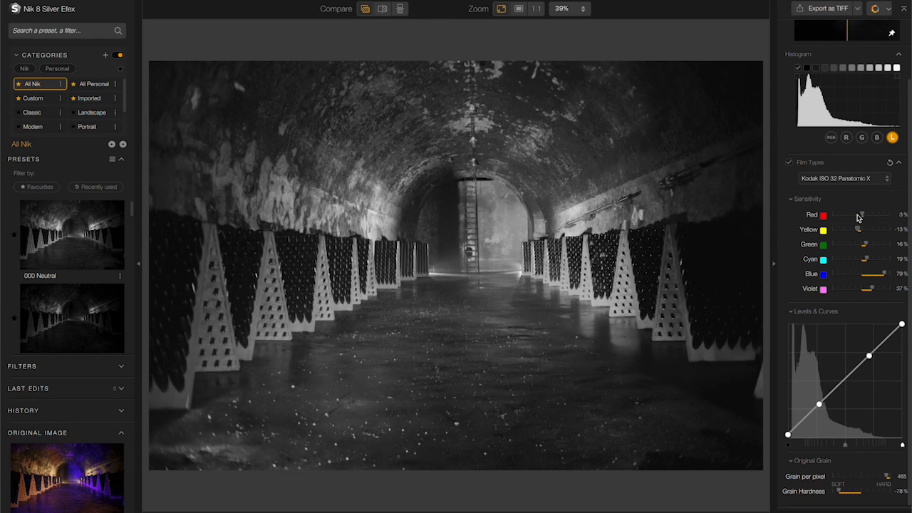
pyautogui.moveTo(877, 214); pyautogui.dragTo(852, 214)
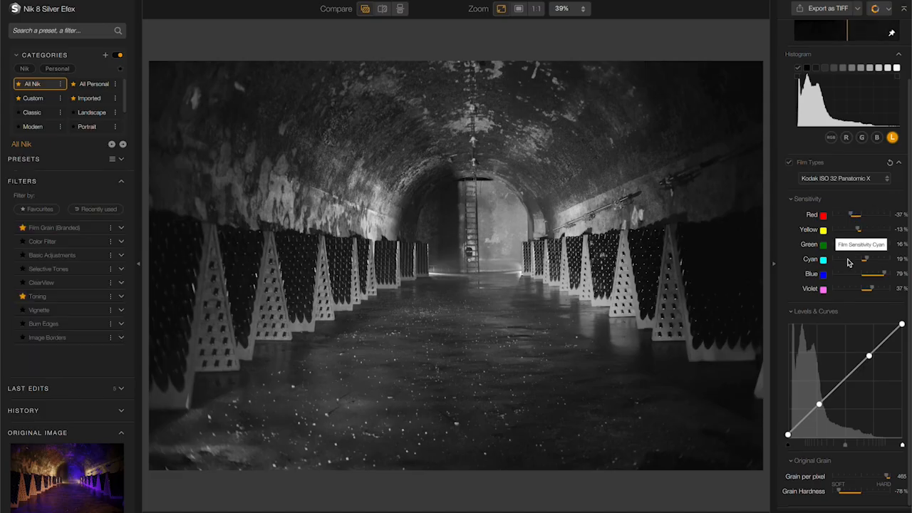
pyautogui.moveTo(105, 299)
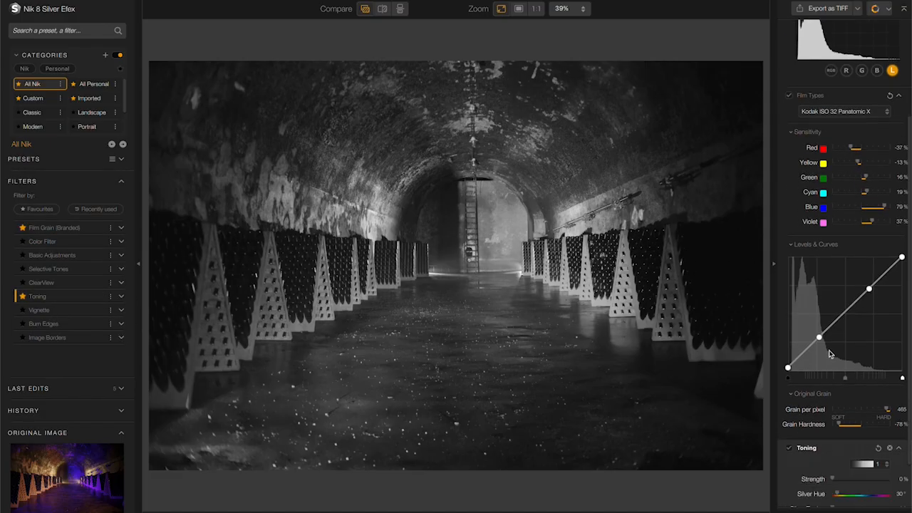
# Scroll the Filters list down to reach the Toning filter
pyautogui.scroll(-3)
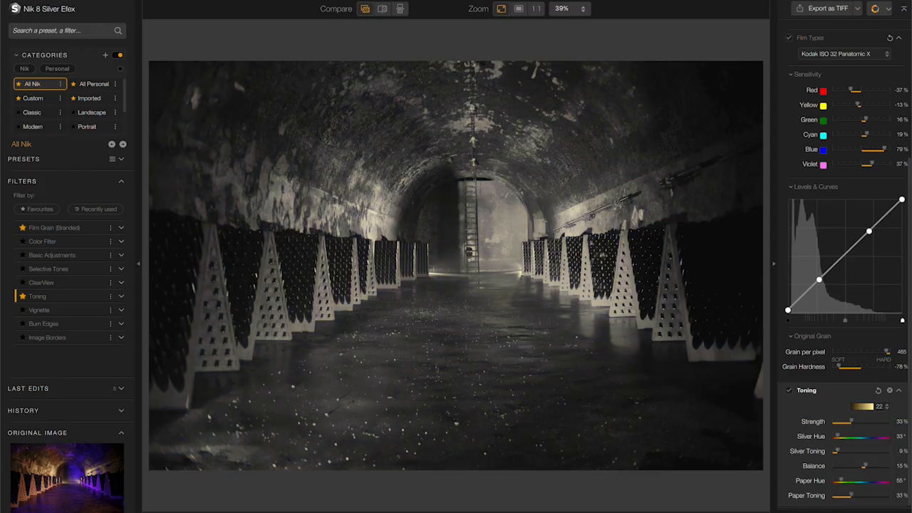
pyautogui.moveTo(348, 343)
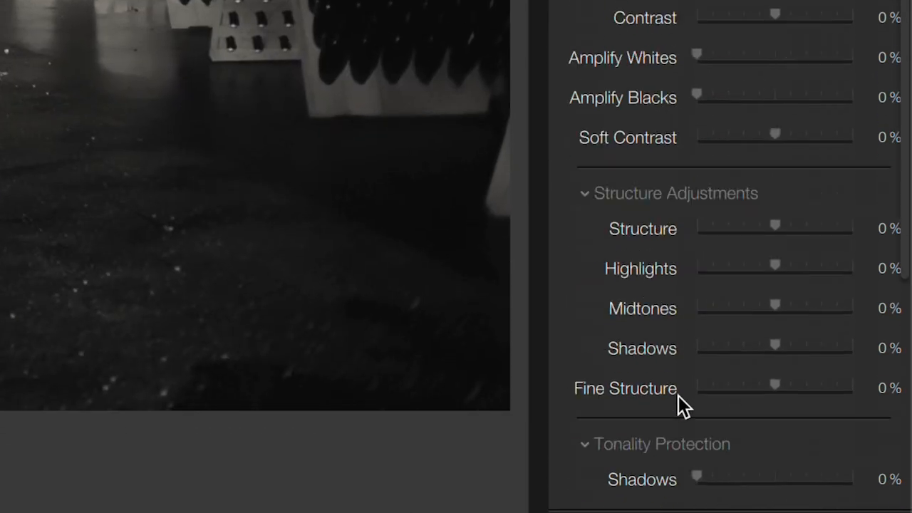
# Add Basic Adjustments and draw a polygon local adjustment outlining the cellar floor
pyautogui.scroll(-3)
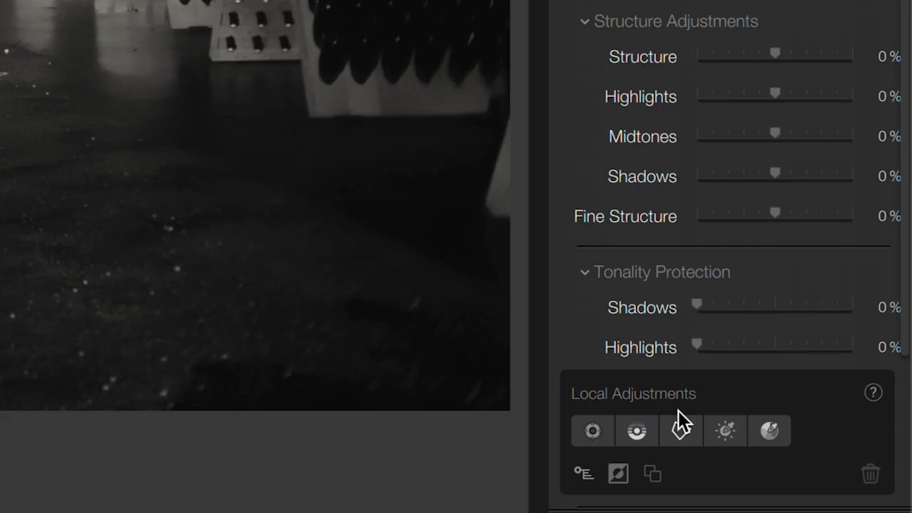
pyautogui.moveTo(681, 431)
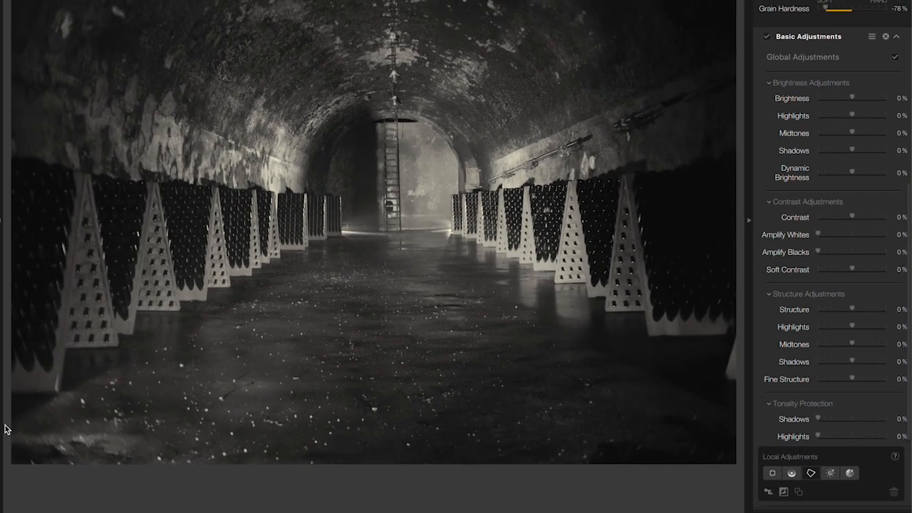
pyautogui.moveTo(5, 425); pyautogui.dragTo(349, 230)
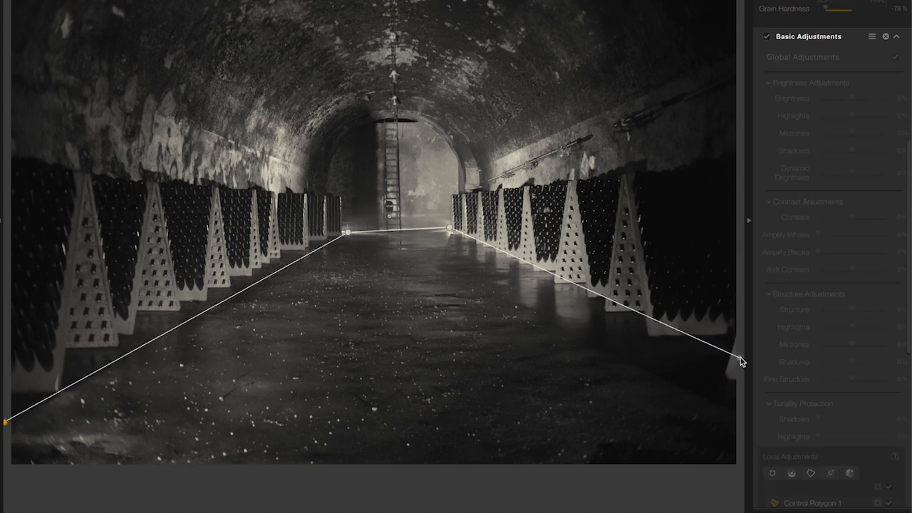
pyautogui.moveTo(738, 359); pyautogui.dragTo(738, 473)
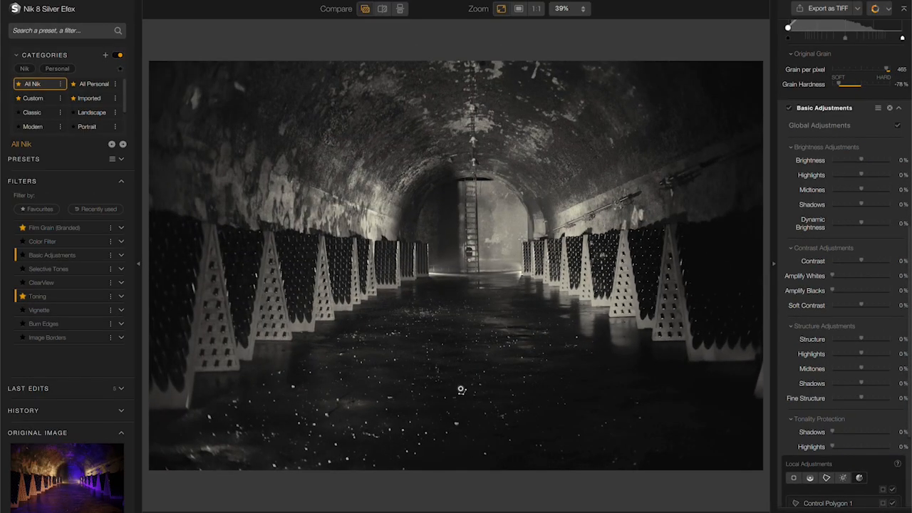
# Add Color Mask 1 on the floor and narrow its range to the blue-violet band
pyautogui.click(506, 217)
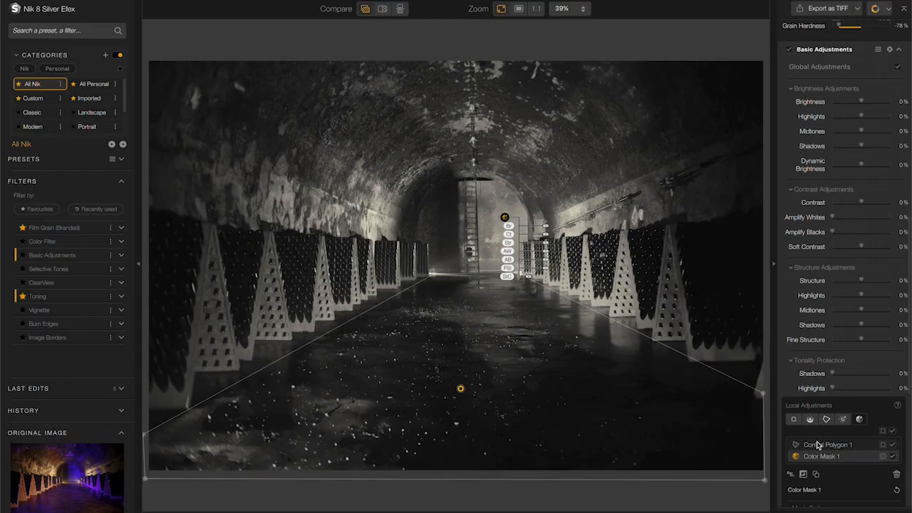
pyautogui.click(892, 445)
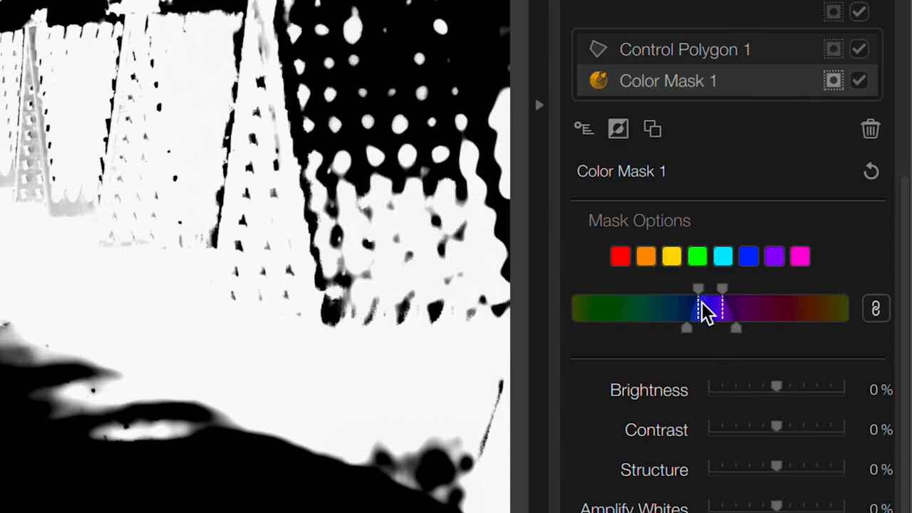
pyautogui.moveTo(705, 302)
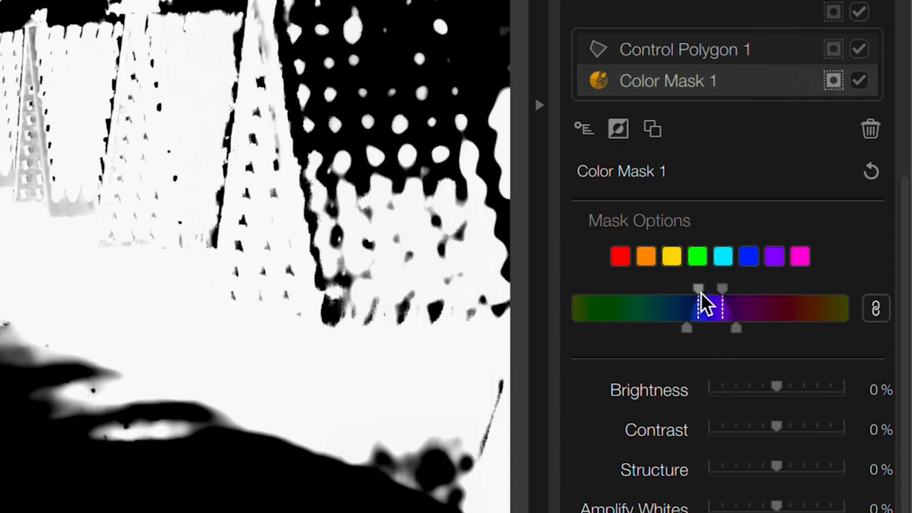
pyautogui.moveTo(709, 311)
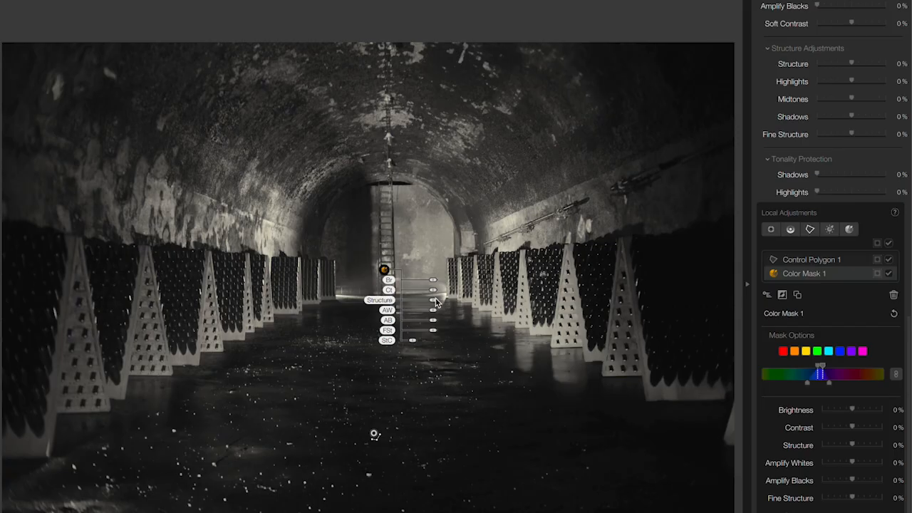
# Raise Structure to 79% on the masked floor area
pyautogui.moveTo(410, 299); pyautogui.dragTo(445, 299)
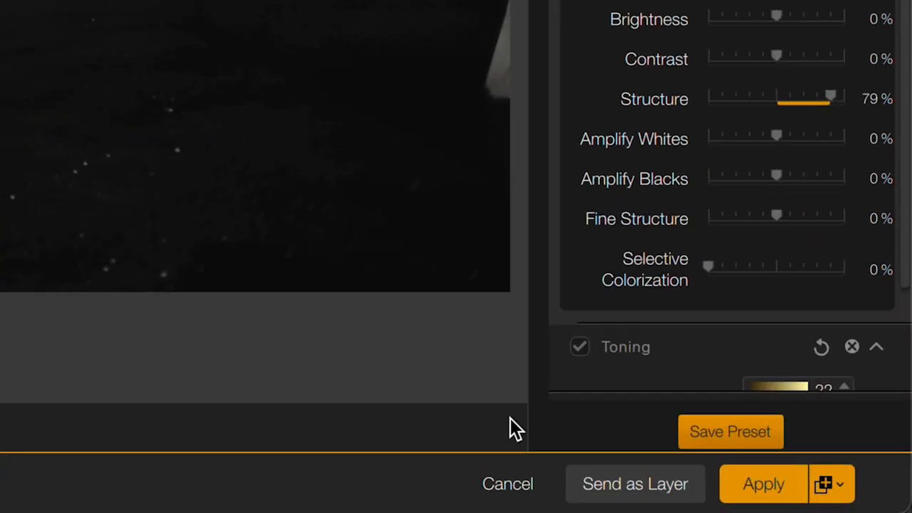
pyautogui.click(634, 483)
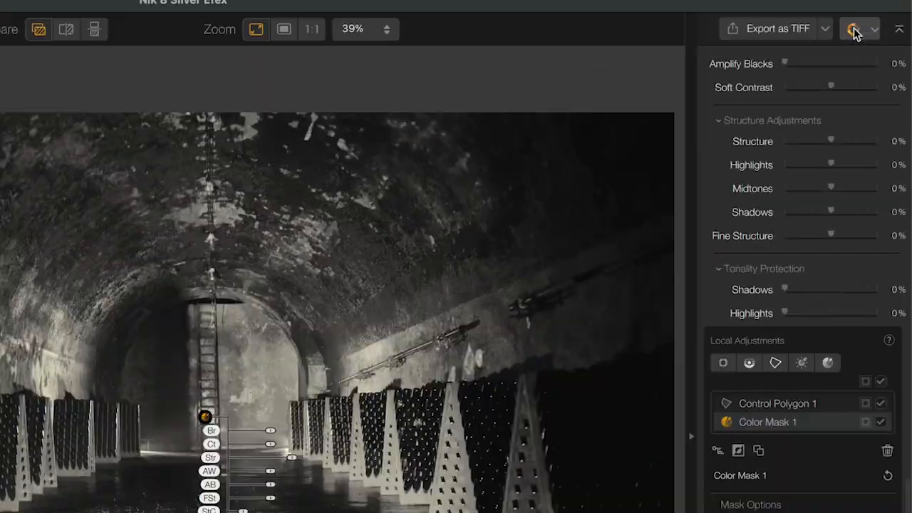
# Hand the toned cellar image over to Nik 8 Analog Efex via the Nik switcher
pyautogui.click(858, 28)
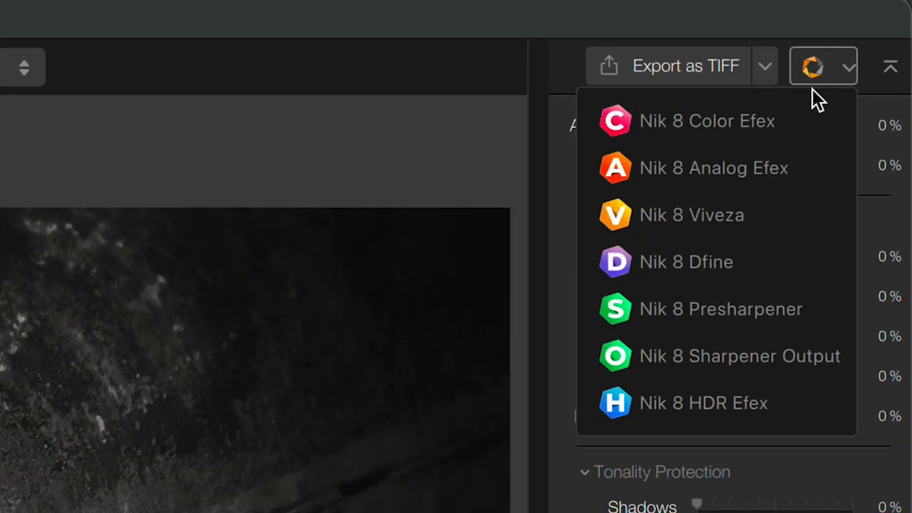
pyautogui.moveTo(783, 168)
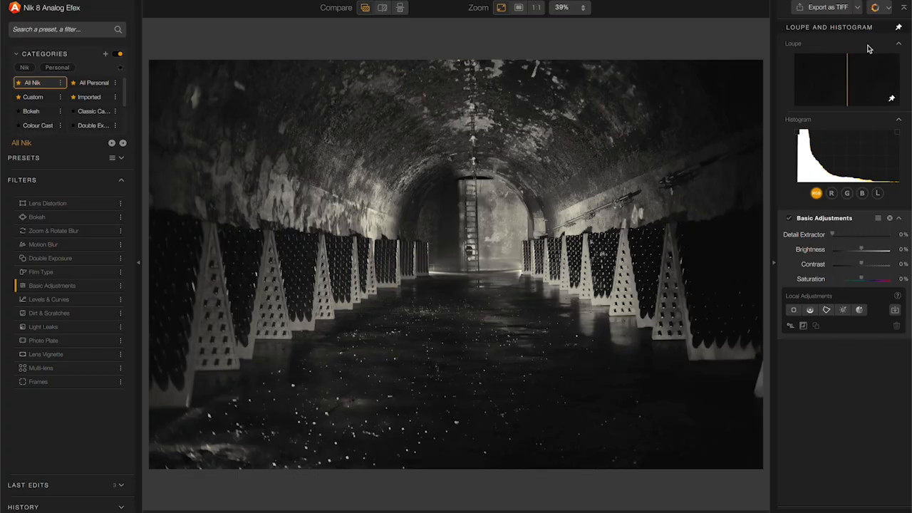
pyautogui.moveTo(655, 154)
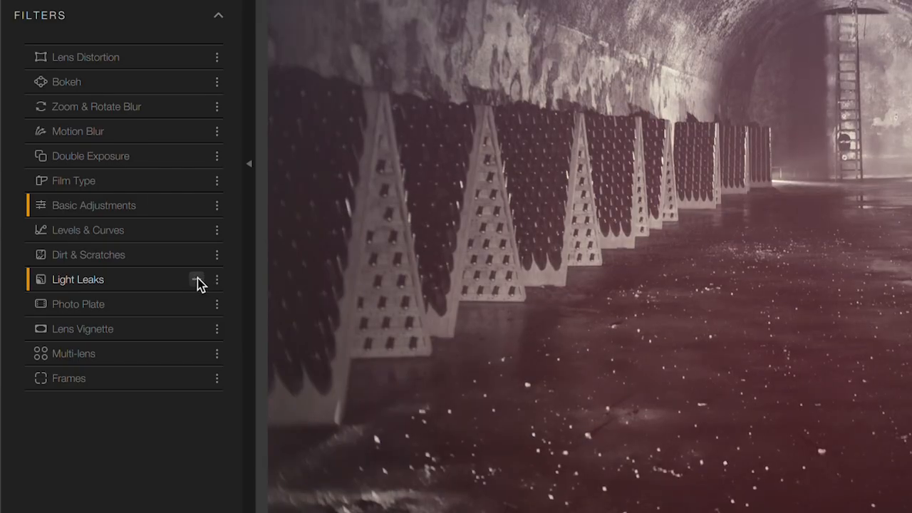
# Add a Light Leaks effect in Crisp style and position the orange leak through the middle of the cellar
pyautogui.click(79, 278)
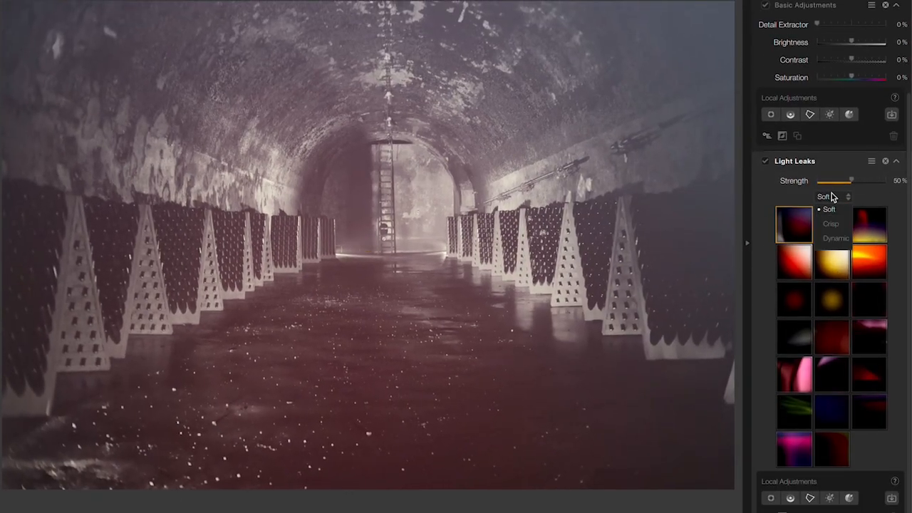
pyautogui.click(829, 222)
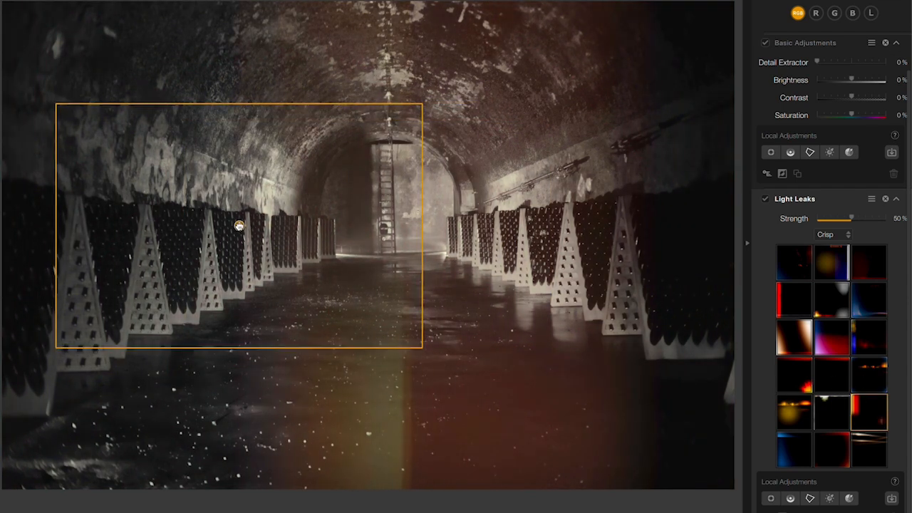
pyautogui.moveTo(852, 218); pyautogui.dragTo(862, 218)
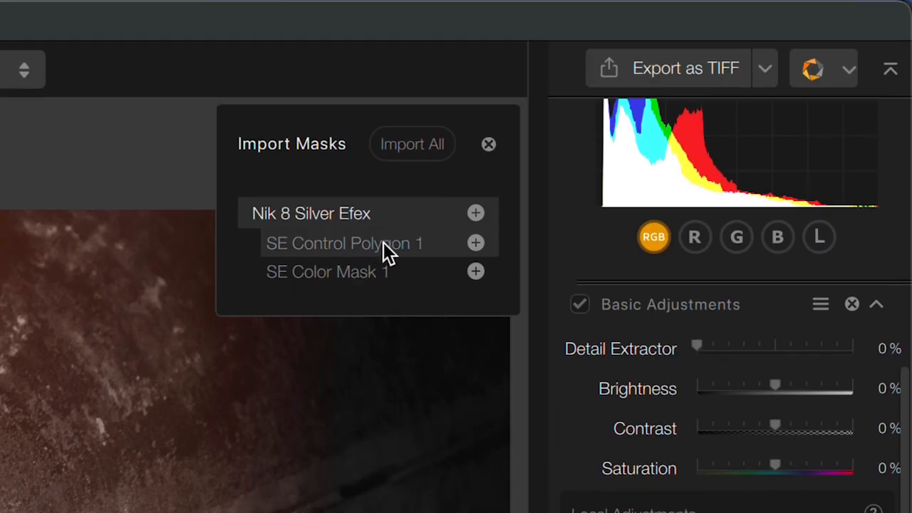
pyautogui.moveTo(392, 274)
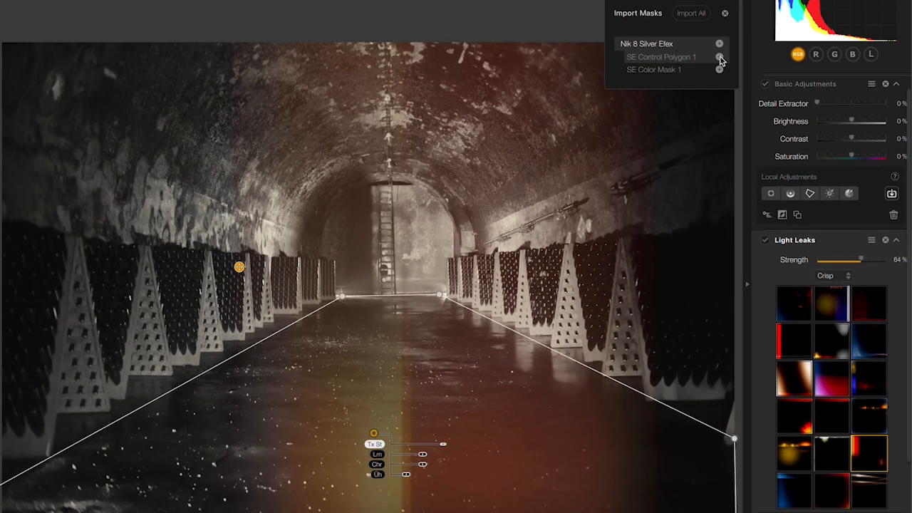
pyautogui.moveTo(719, 57)
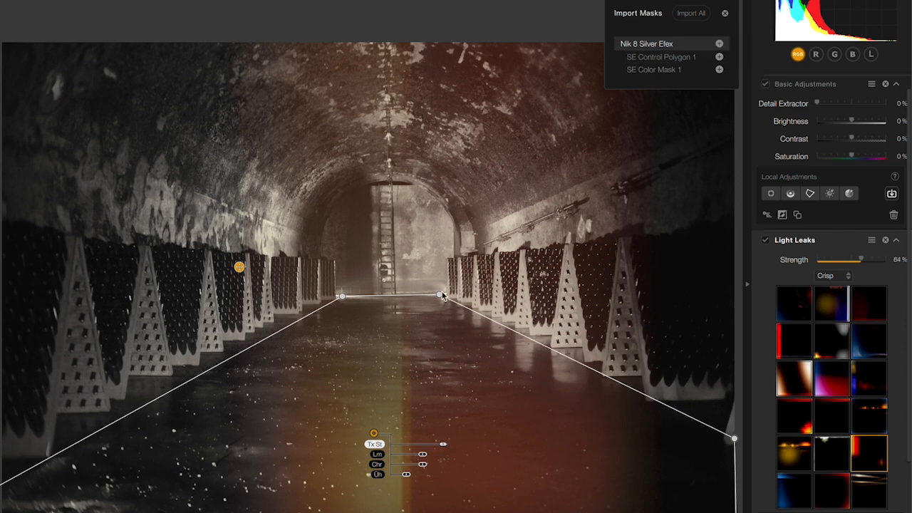
# Import SE Control Polygon 1 as a local adjustment and lower its Texture Strength to 54%
pyautogui.click(724, 13)
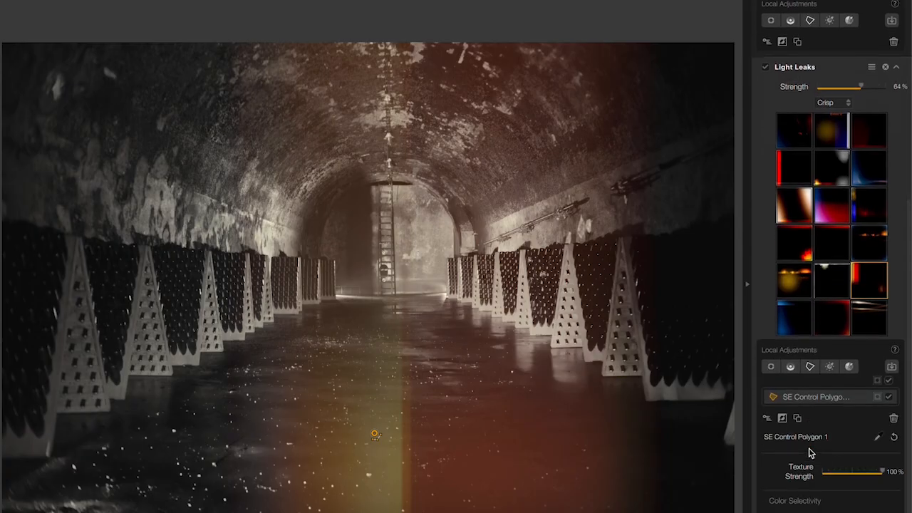
pyautogui.moveTo(884, 470); pyautogui.dragTo(862, 470)
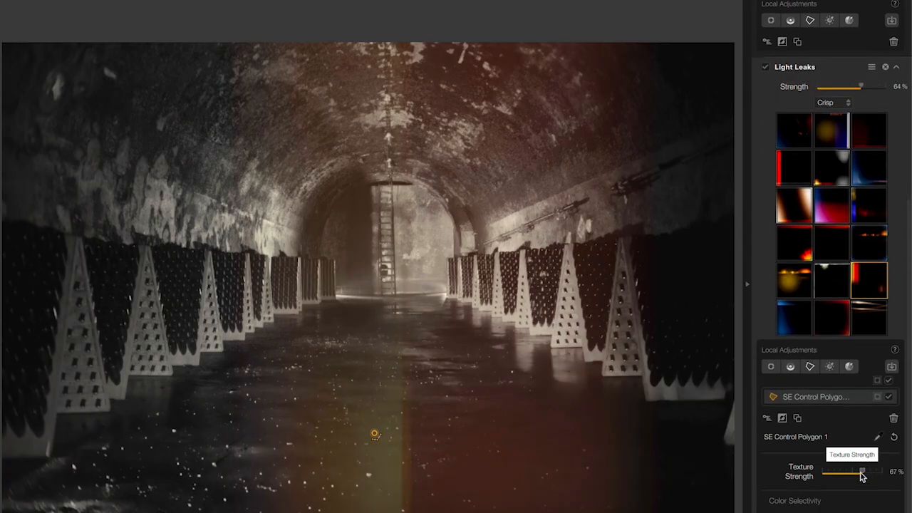
pyautogui.moveTo(869, 470); pyautogui.dragTo(853, 471)
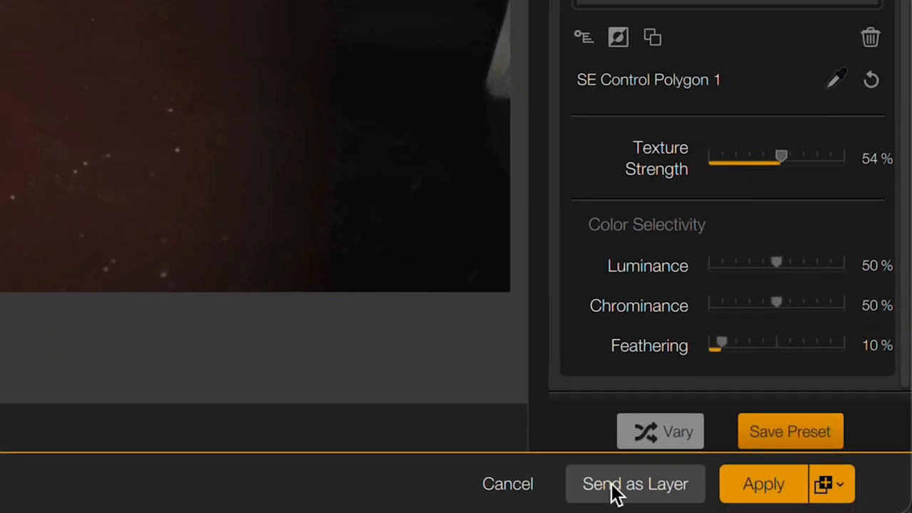
# Add a Frames filter with a grungy greenish plate-style film border around the cellar image
pyautogui.click(636, 485)
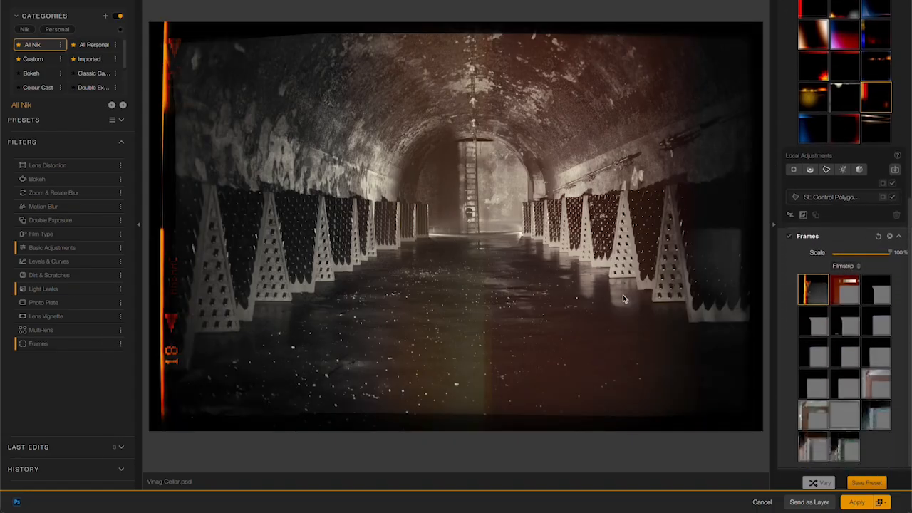
pyautogui.click(813, 413)
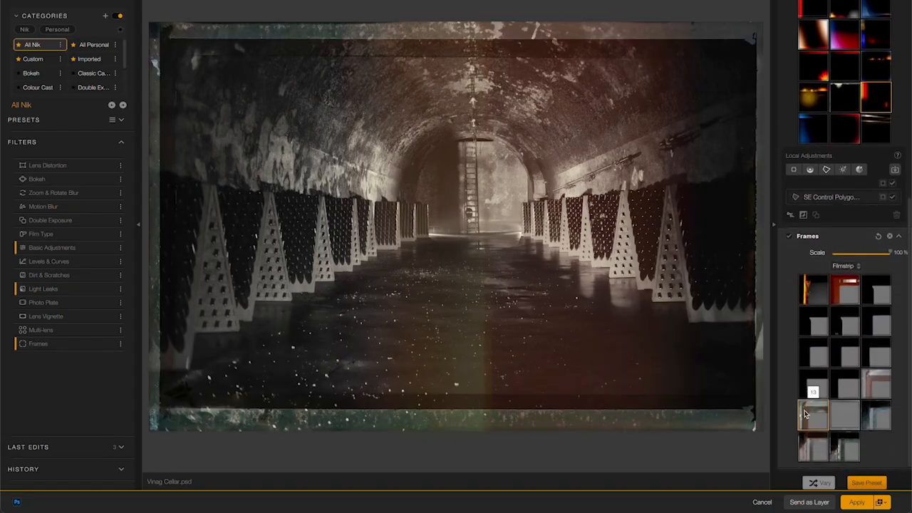
pyautogui.click(813, 416)
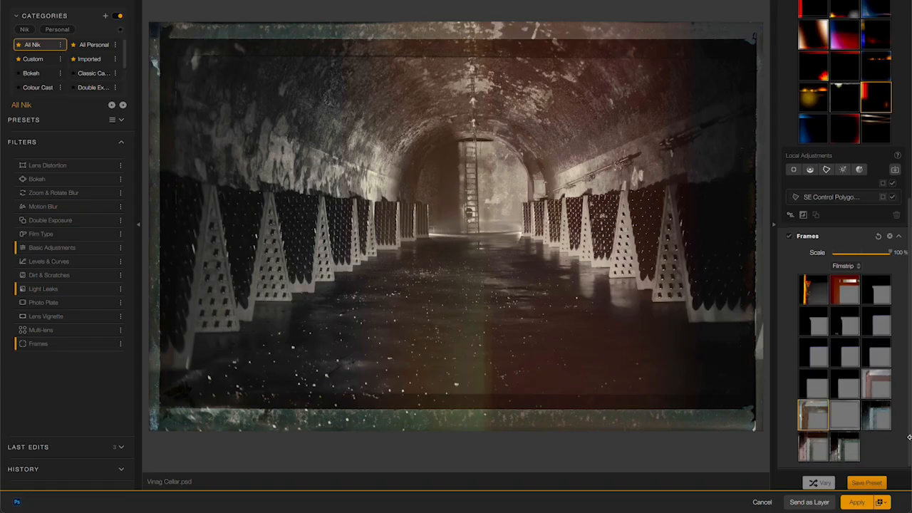
pyautogui.click(881, 502)
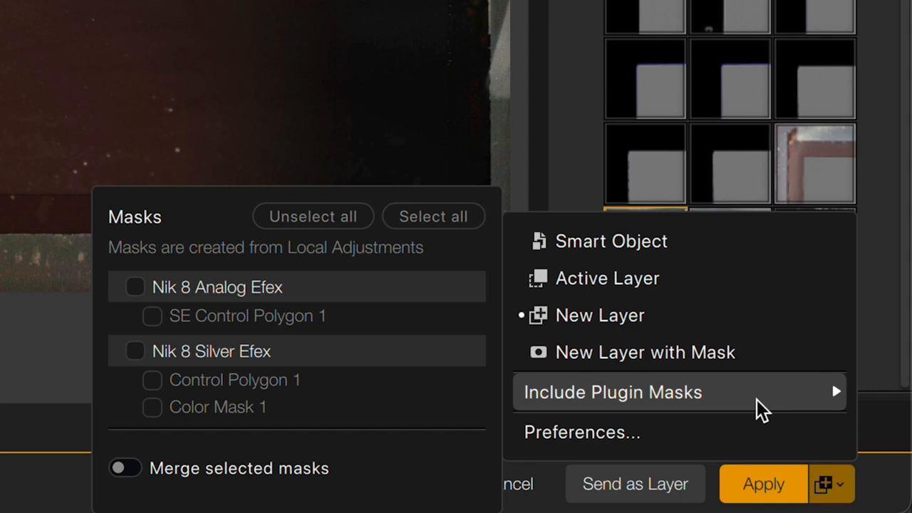
pyautogui.moveTo(193, 406)
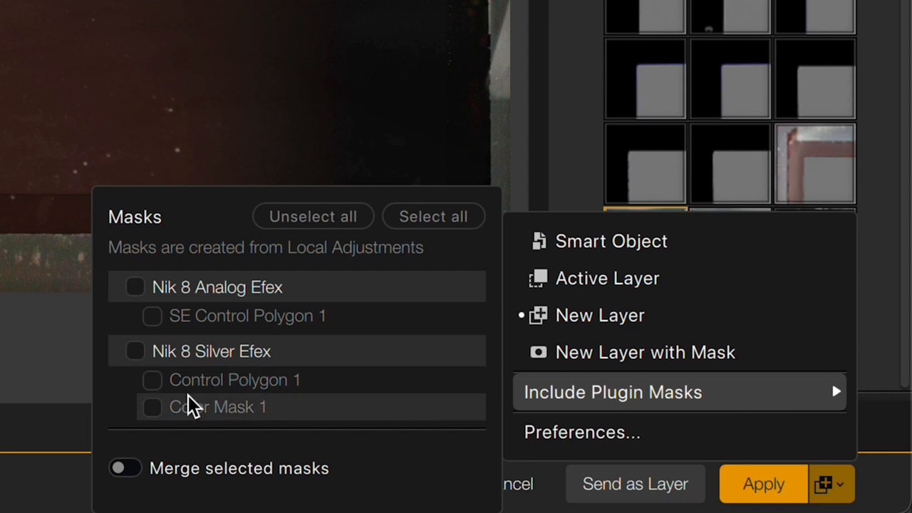
# Include the Silver Efex Control Polygon 1 plugin mask in the result returned to Photoshop
pyautogui.click(151, 379)
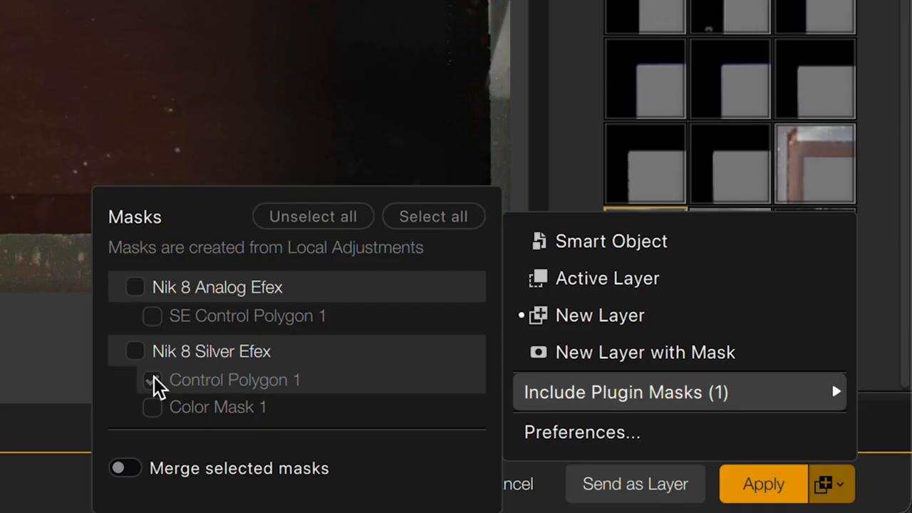
pyautogui.click(151, 379)
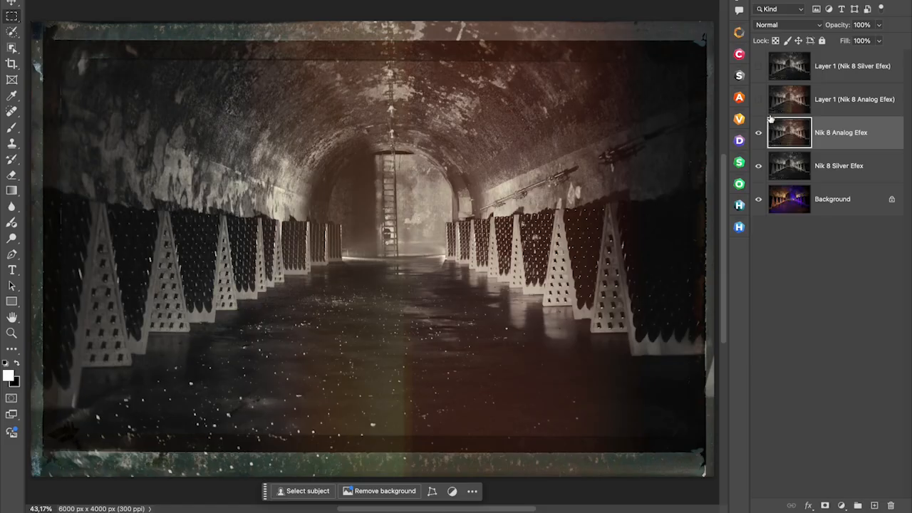
# Compare the Nik result layers by hiding them, then view the Control Polygon 1 floor mask channel
pyautogui.click(758, 77)
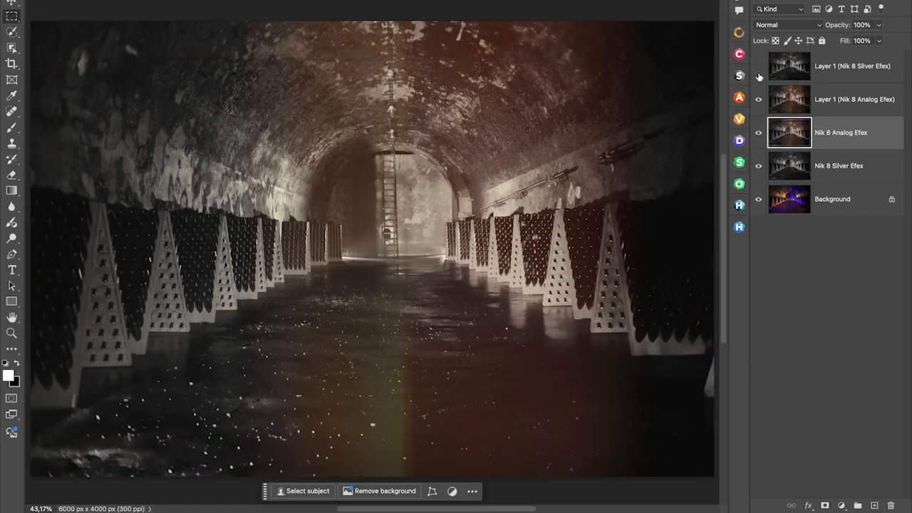
pyautogui.click(758, 77)
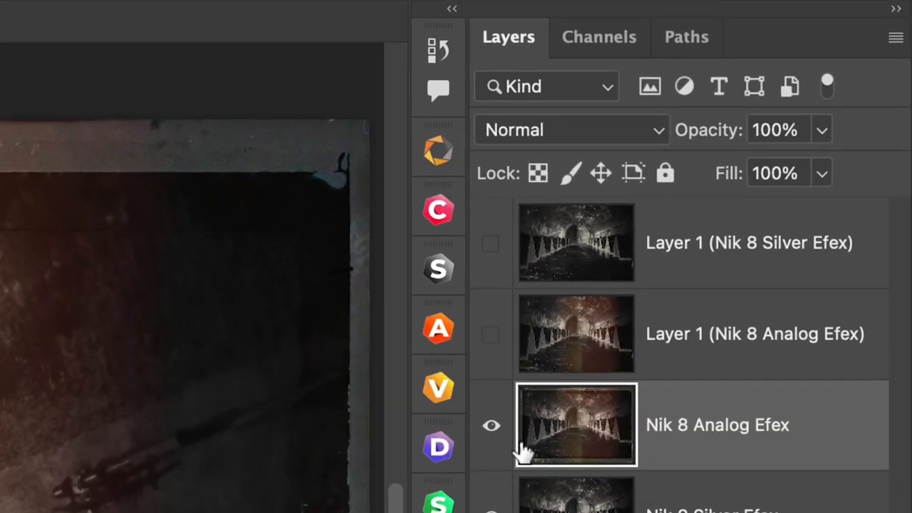
pyautogui.click(598, 37)
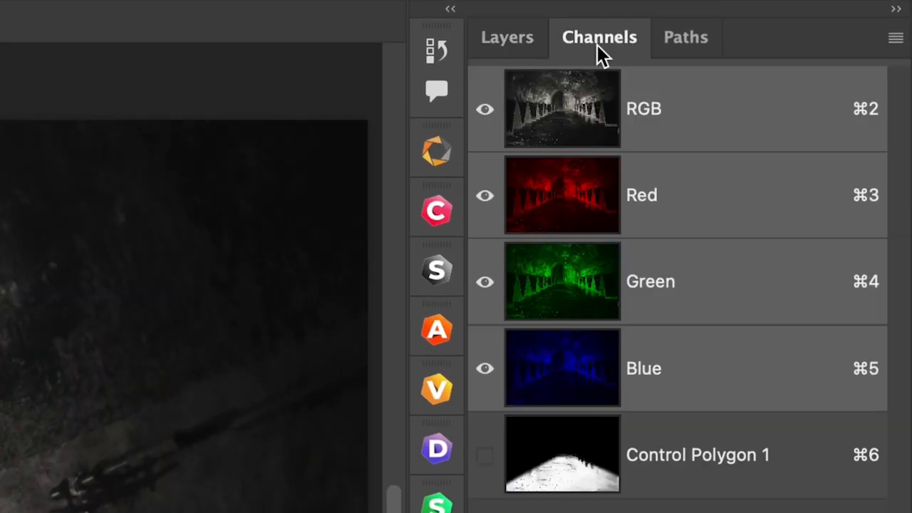